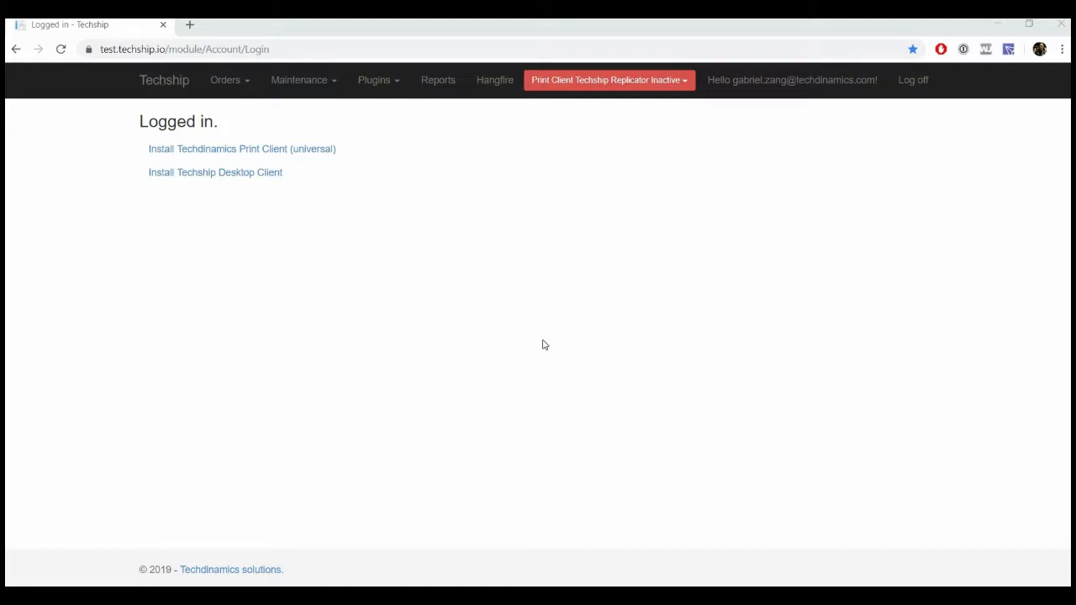
mouse_move(243, 80)
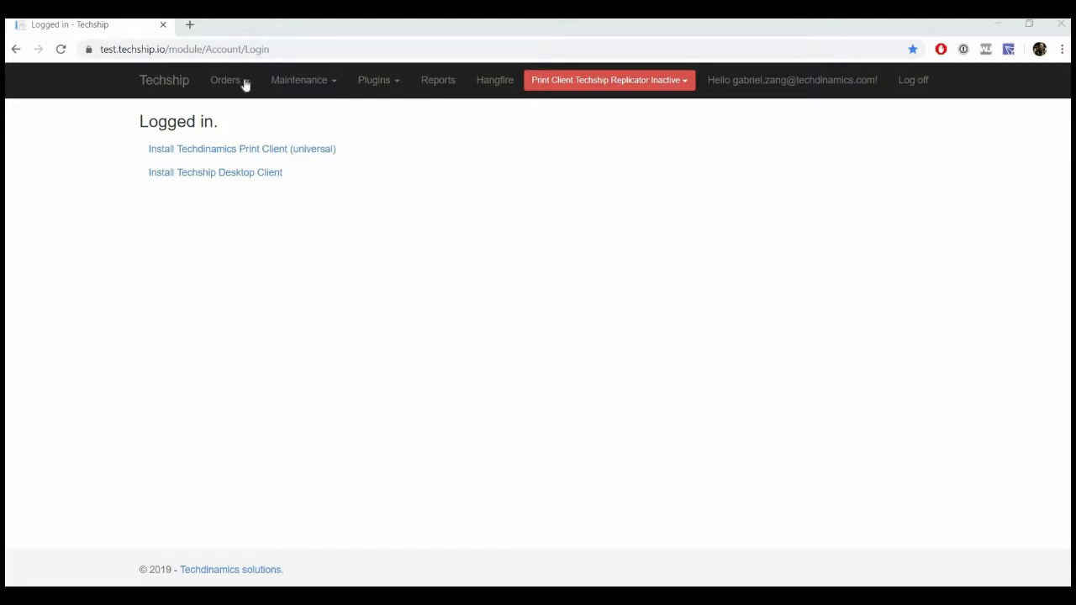
Expand the Orders menu in the top navigation bar to list manifests and batches.
left_click(225, 80)
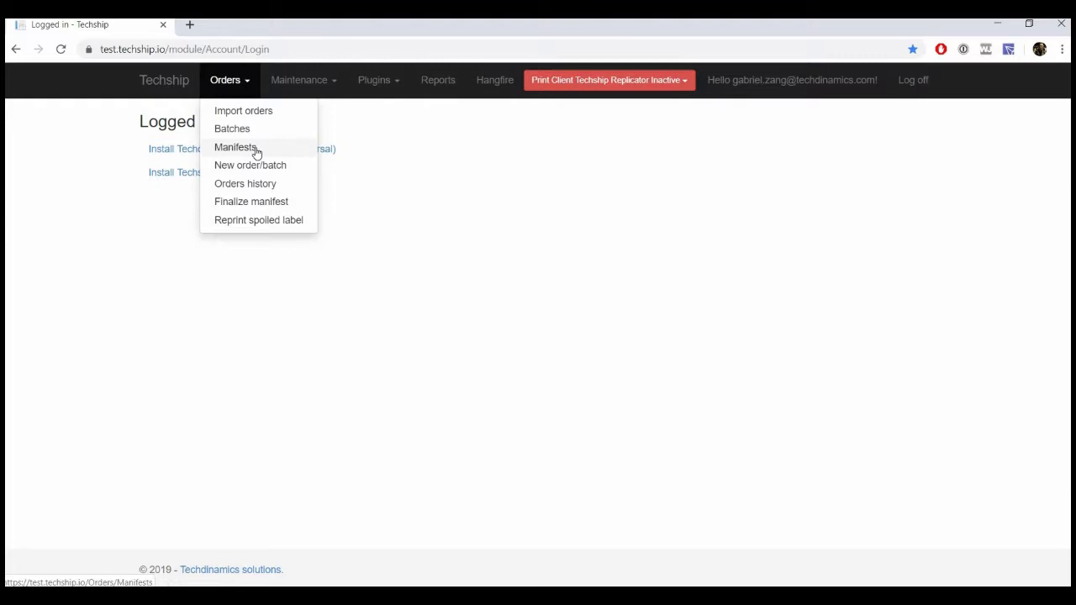
Go to Orders > Manifests and download manifest TS414204 as a PDF.
left_click(236, 147)
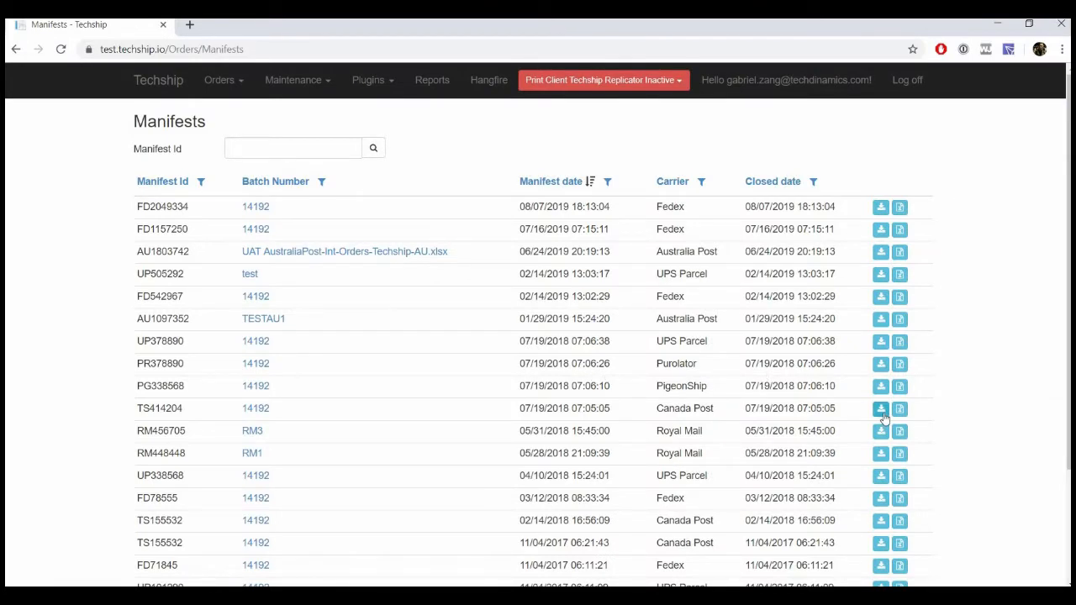
left_click(880, 408)
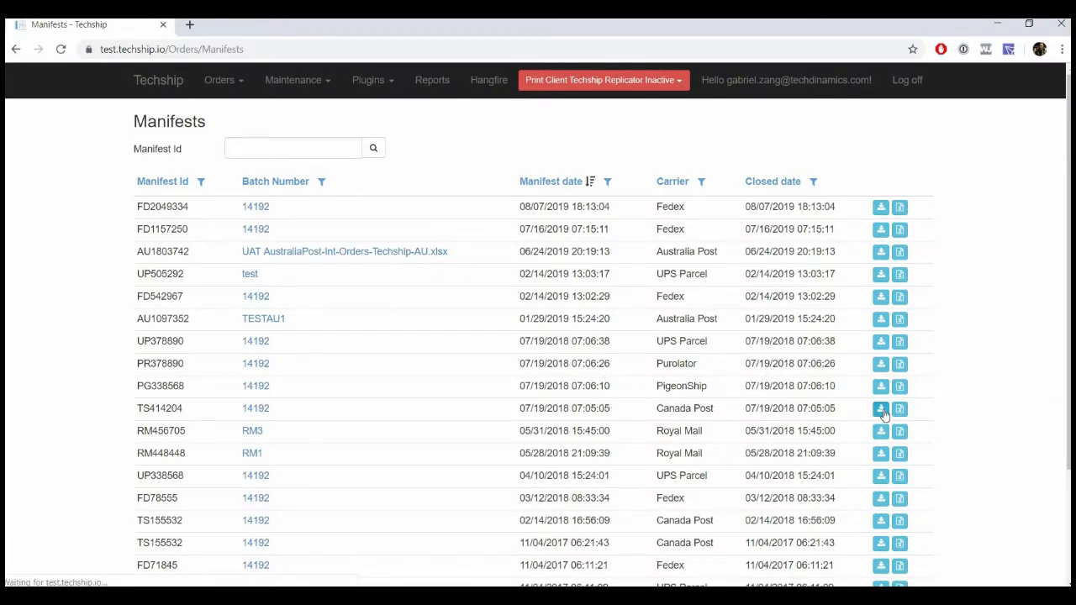
left_click(880, 408)
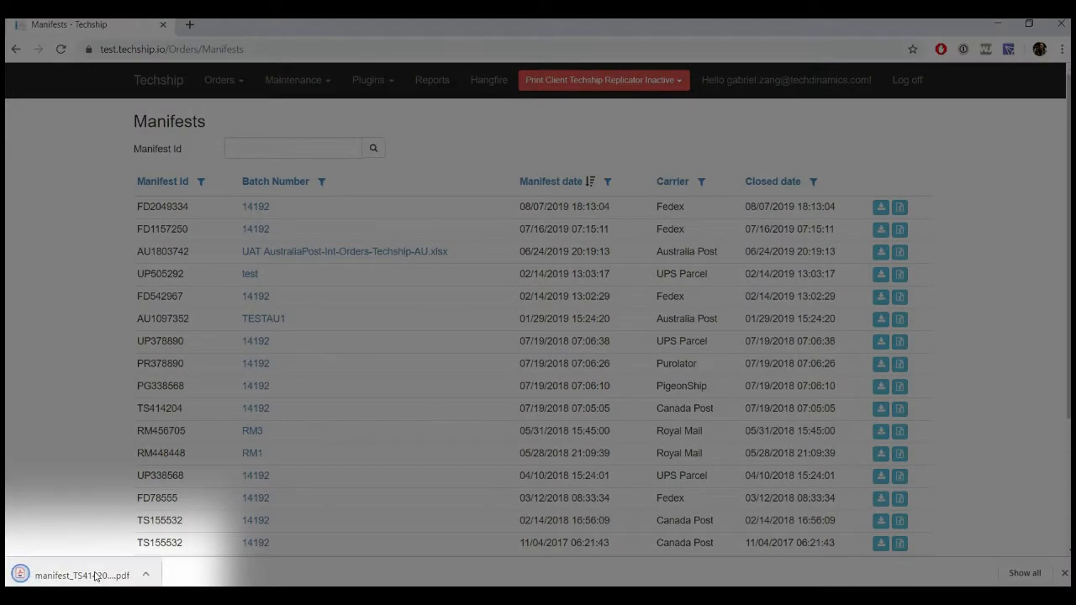
Open the downloaded TS414204 PDF and scroll through the three-page Canada Post manifest.
left_click(82, 575)
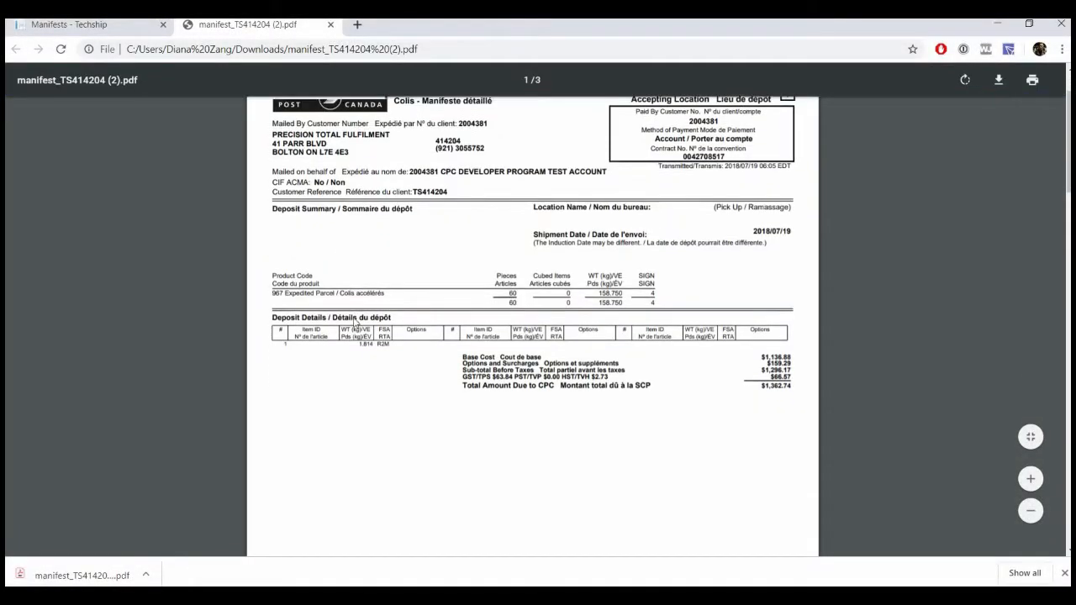
scroll("down", 3)
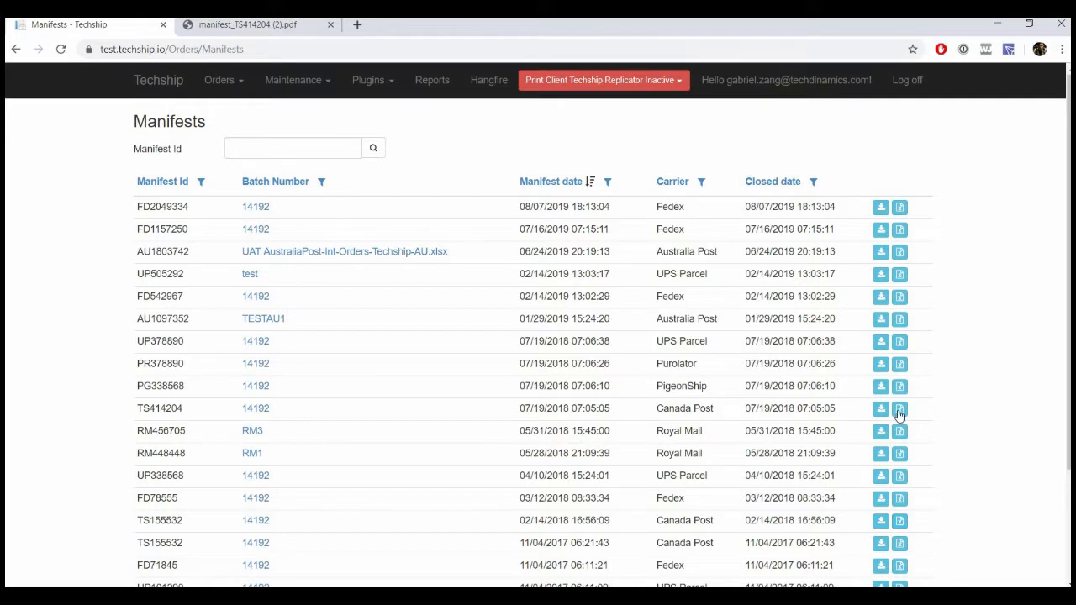
Export the TS414204 packages to a manifest_packages .xlsx spreadsheet.
left_click(899, 407)
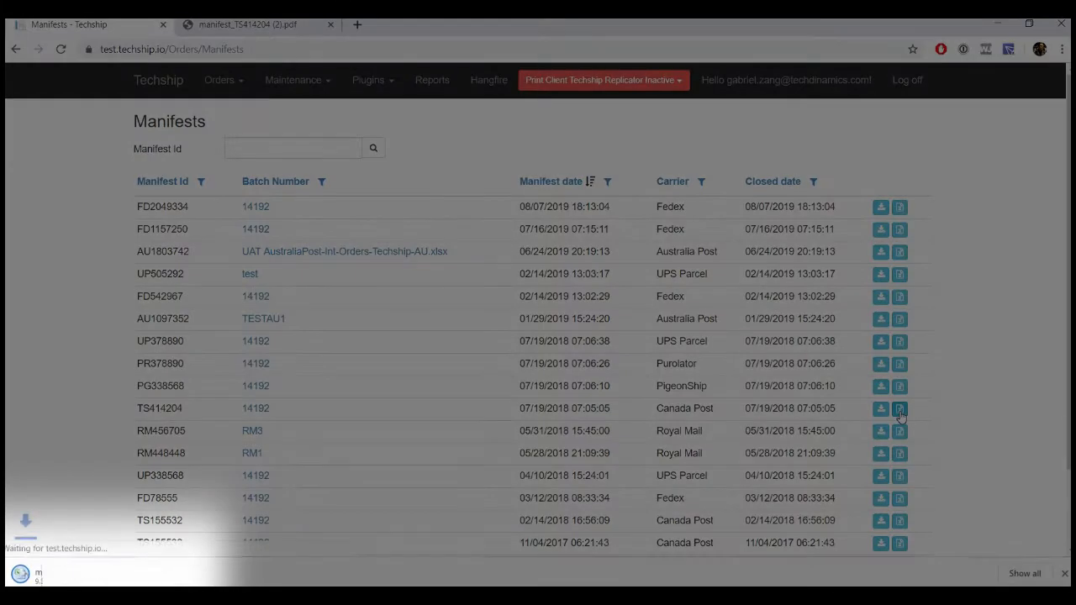
left_click(898, 407)
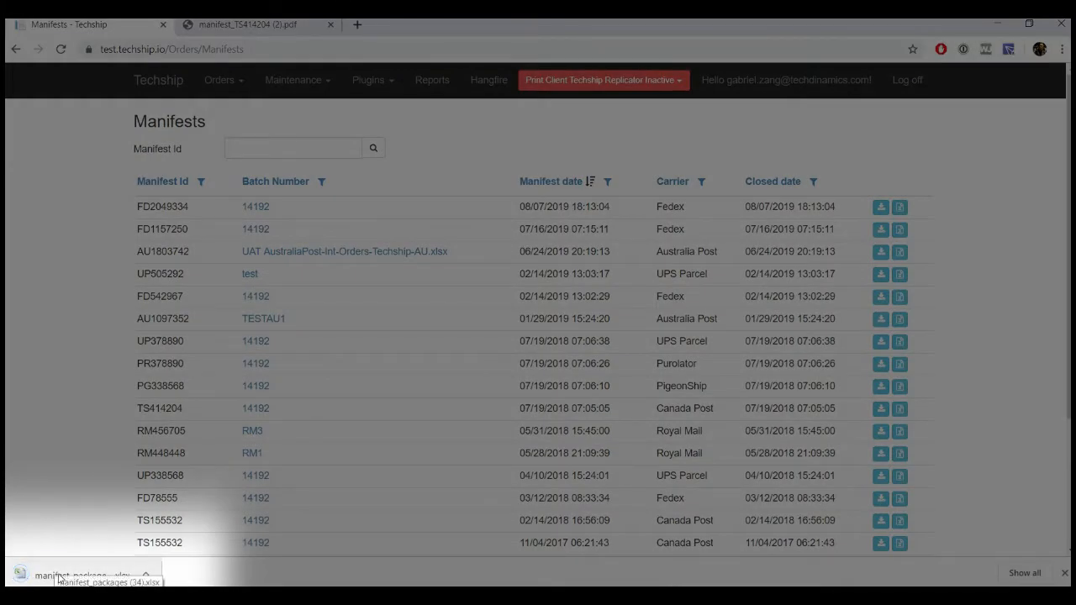